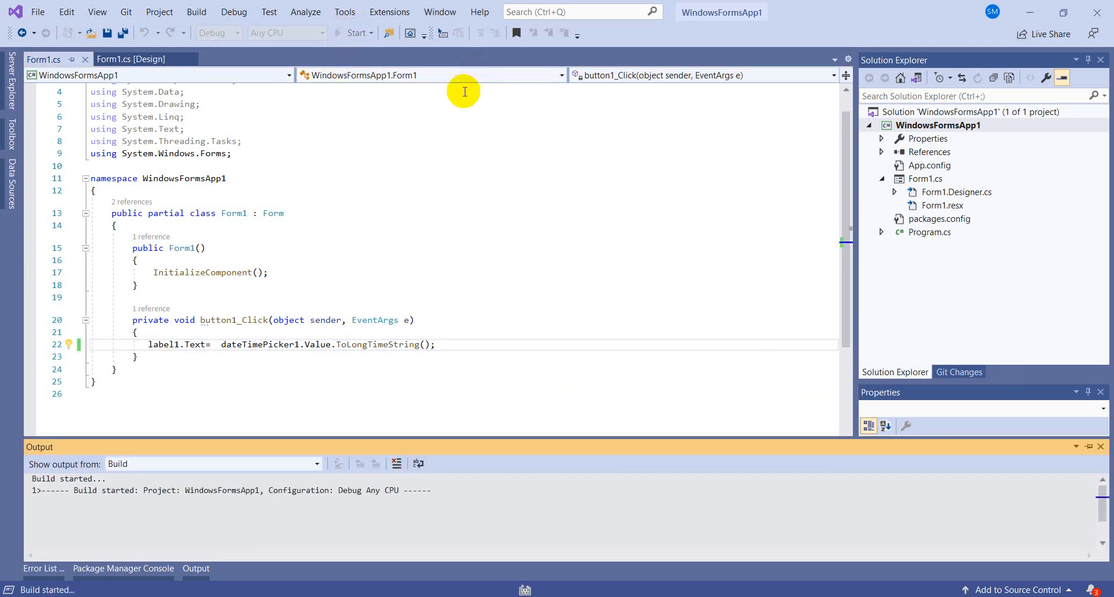
Step: Start building the WindowsFormsApp1 solution and watch its progress in Output
click(392, 343)
text(DateHelper.ReturnDate()
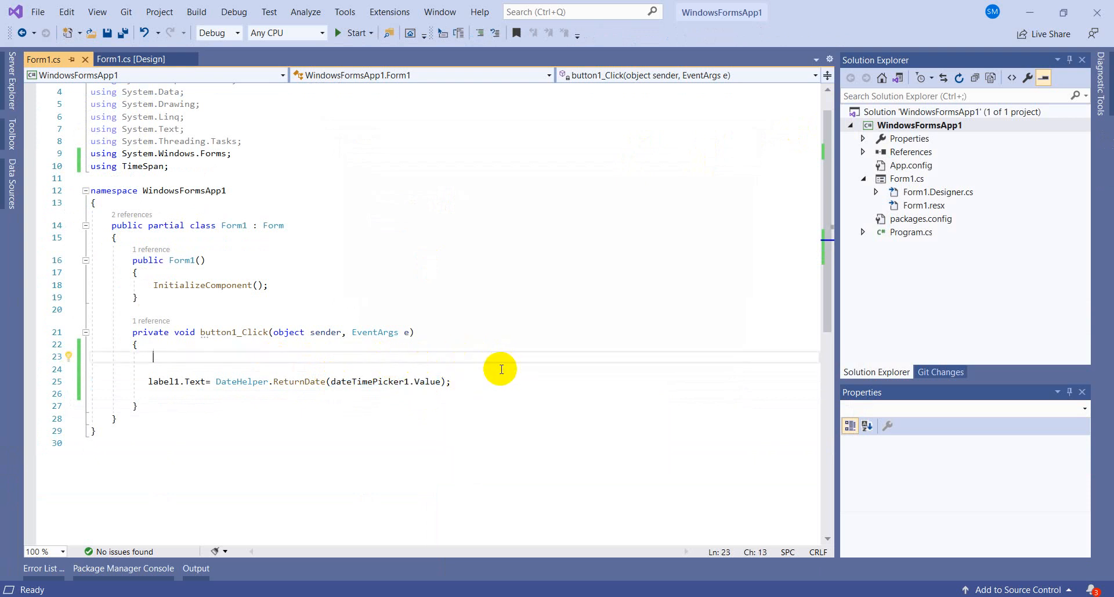
Step: Begin a string declaration with an empty literal at the top of button1_Click
text(string "")
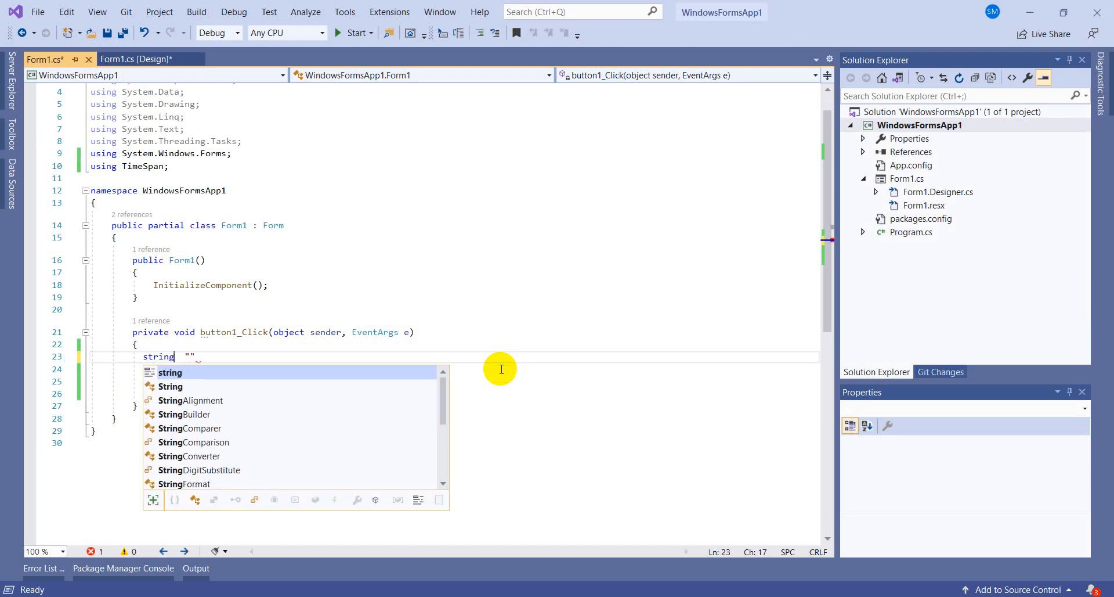